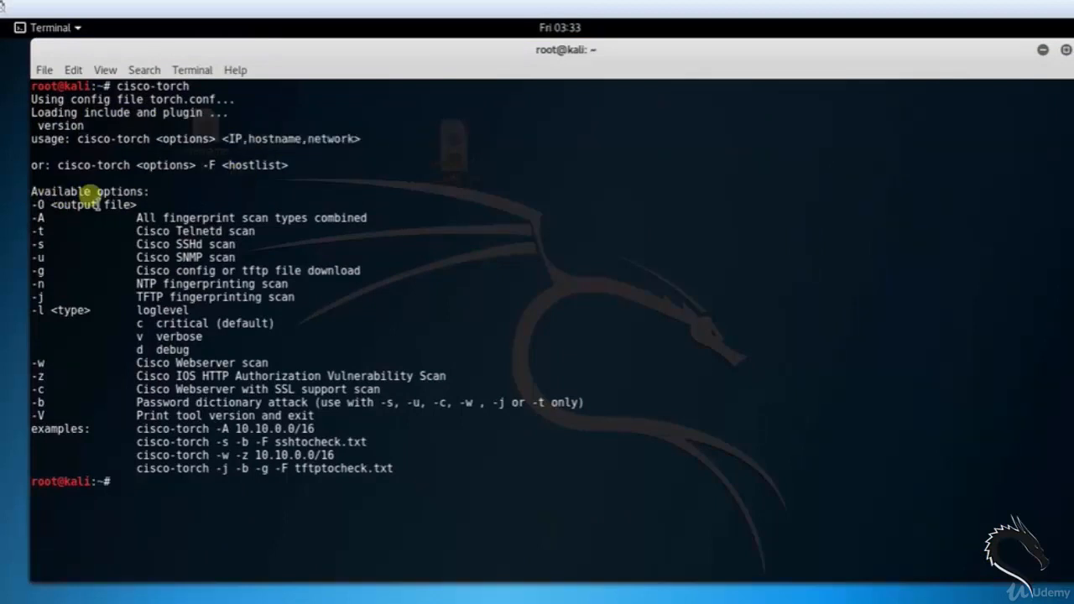
Run cisco-torch -A 192.168.154.131 for a full fingerprint scan of the Metasploitable host
type("cisco-torch -A")
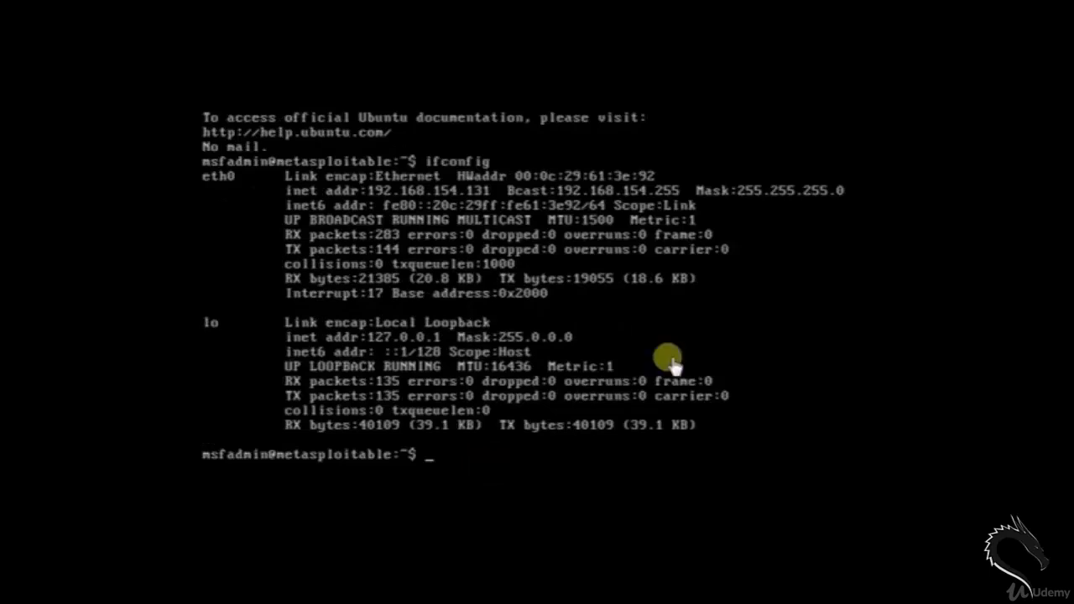
mouse_move(373, 198)
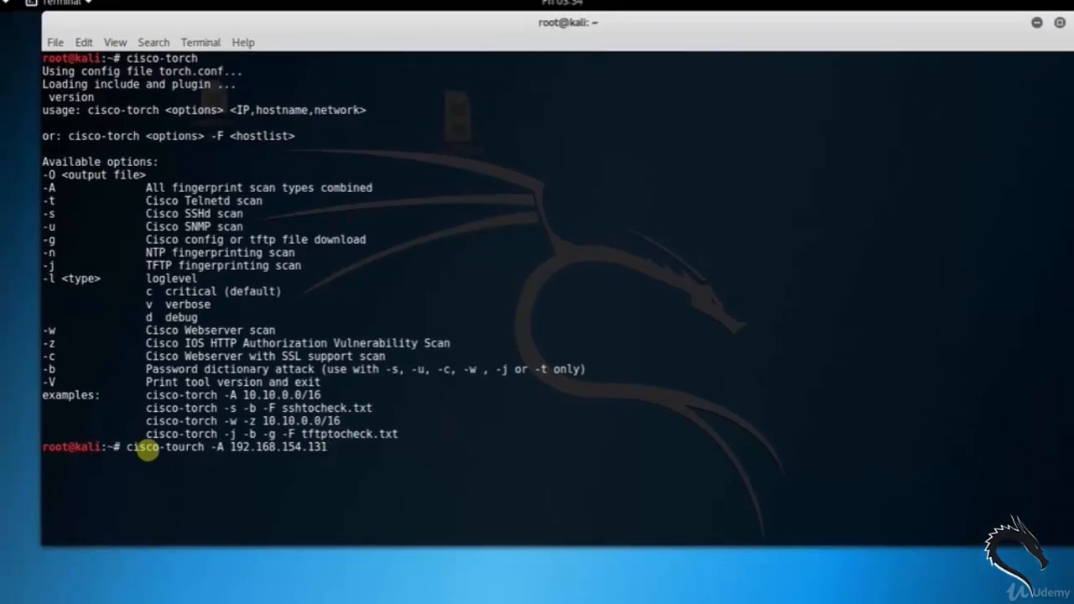
key("Return")
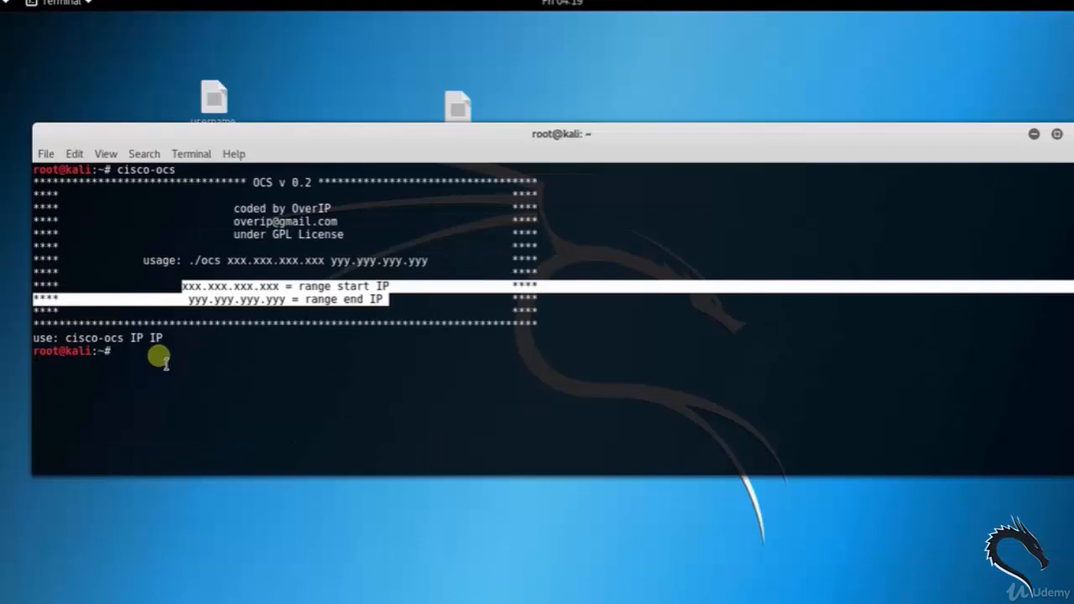
Run cisco-ocs 192.168.0.0 192.168.154.150 to list hosts with filtered ports
type("cisco-ocs")
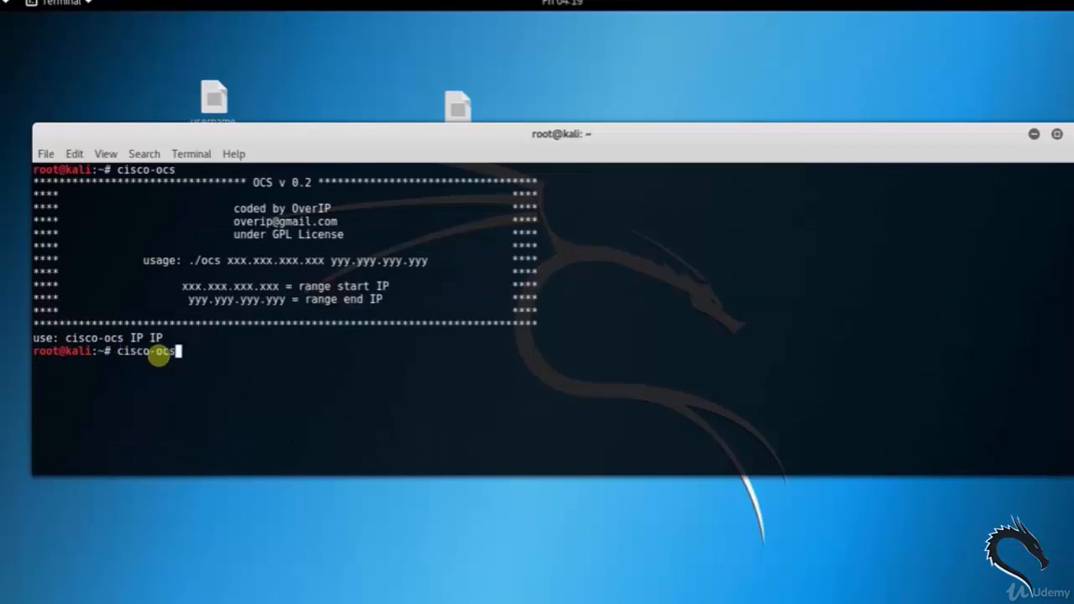
type("1")
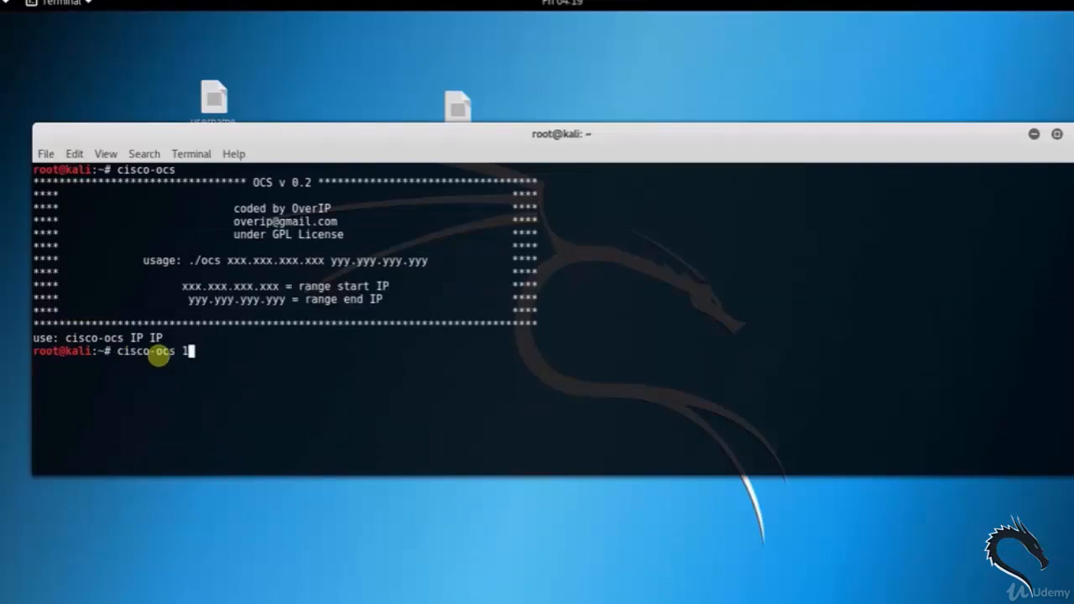
type("92.168.0.0")
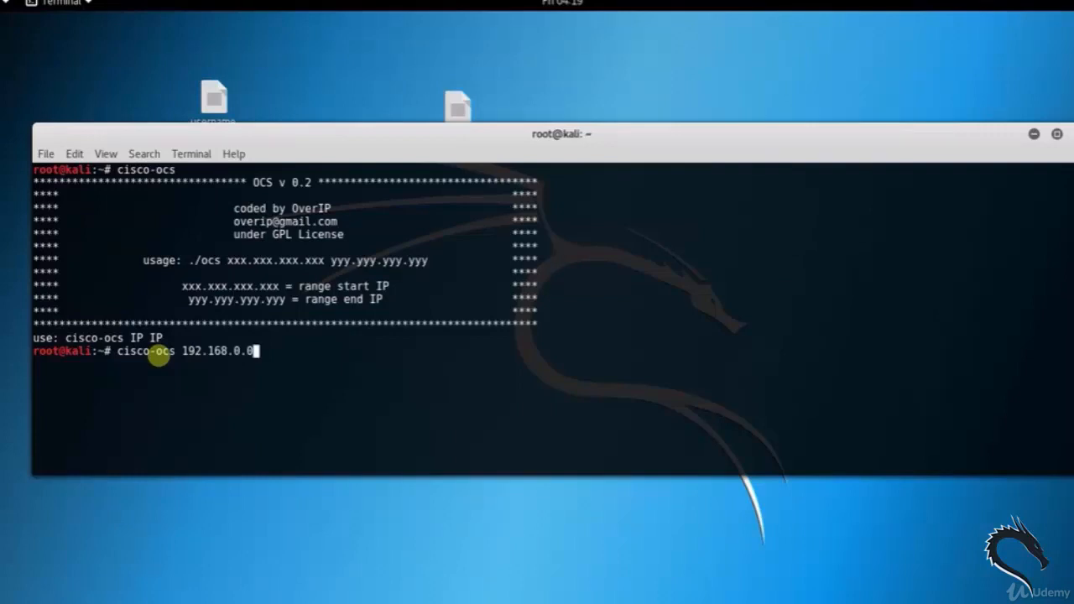
type("1")
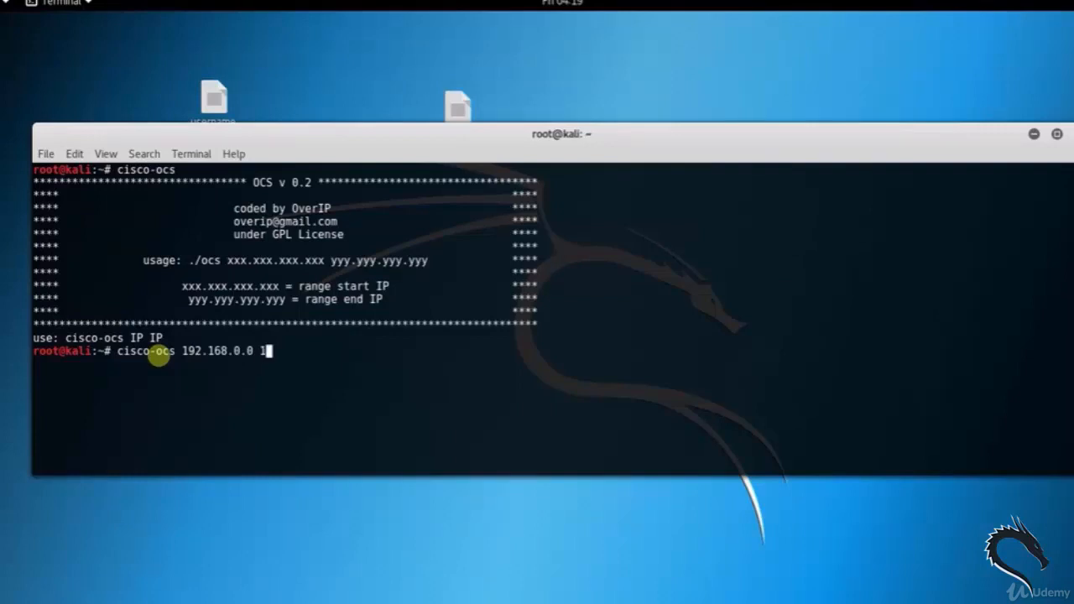
type("92.168.154.150")
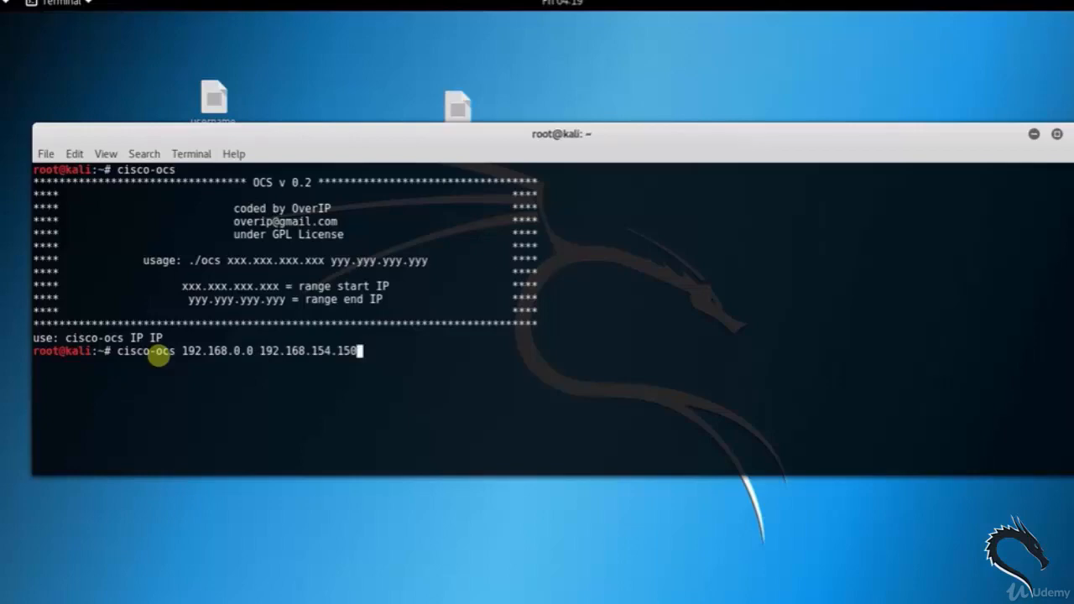
key("Return")
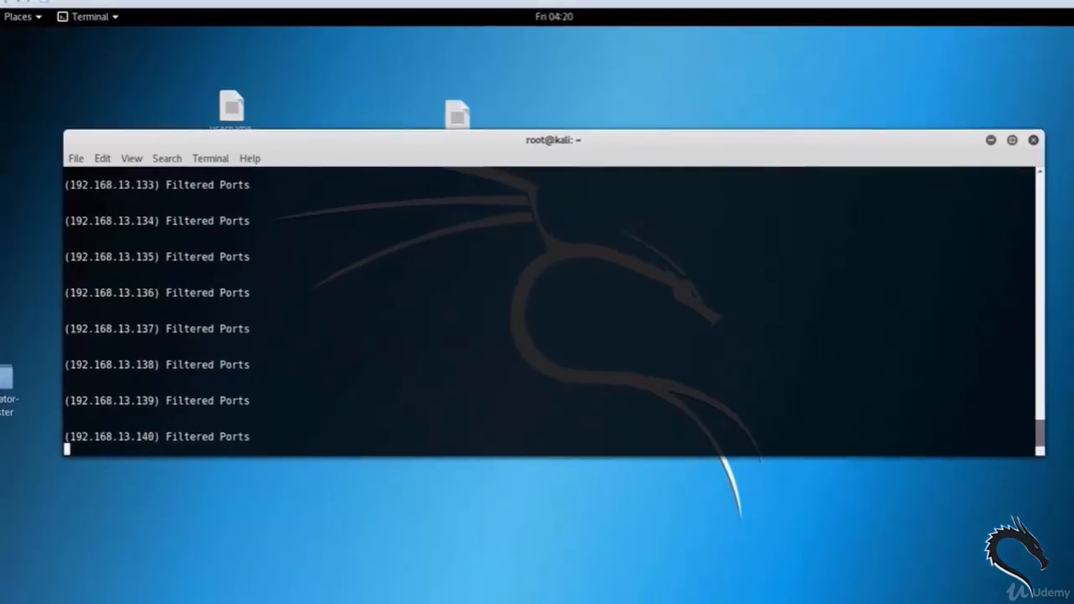